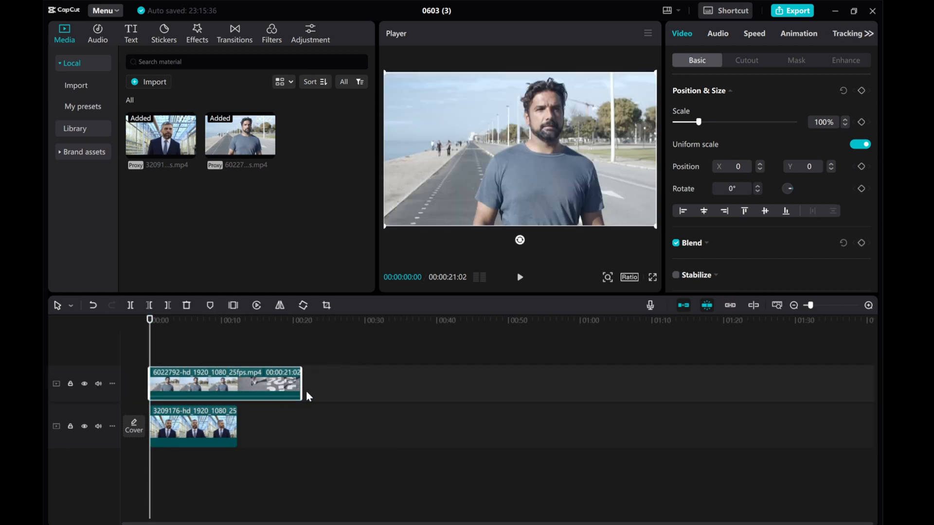
- Shorten the t-shirt man's and suited man's clips to about seven seconds each
{"action": "left_click_drag", "start_coordinate": [301, 383], "coordinate": [232, 384]}
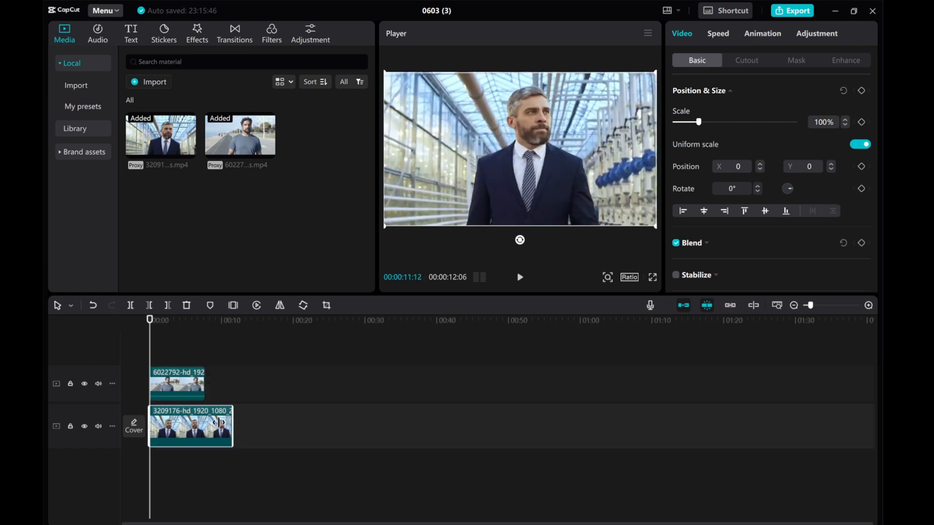
{"action": "left_click", "coordinate": [177, 383]}
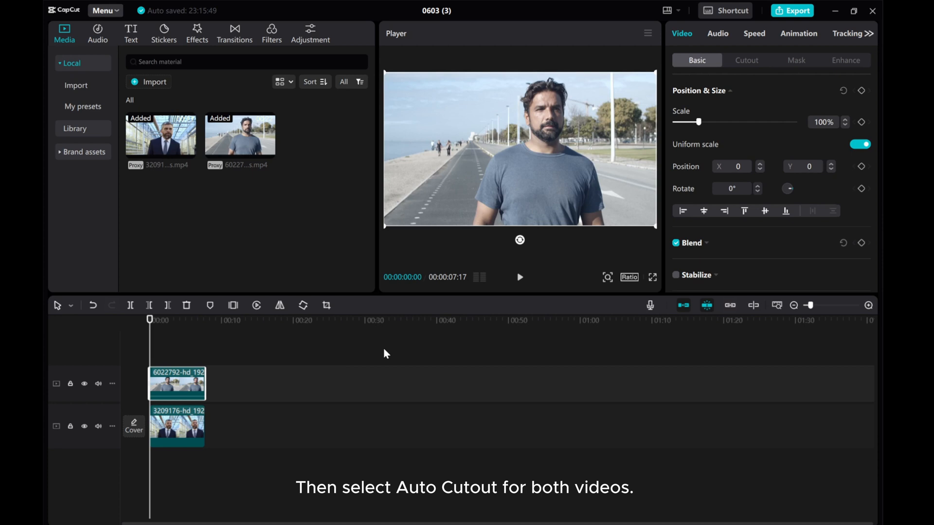
- Apply Auto cutout to the t-shirt man's clip, then to the suited man's clip
{"action": "left_click", "coordinate": [747, 61]}
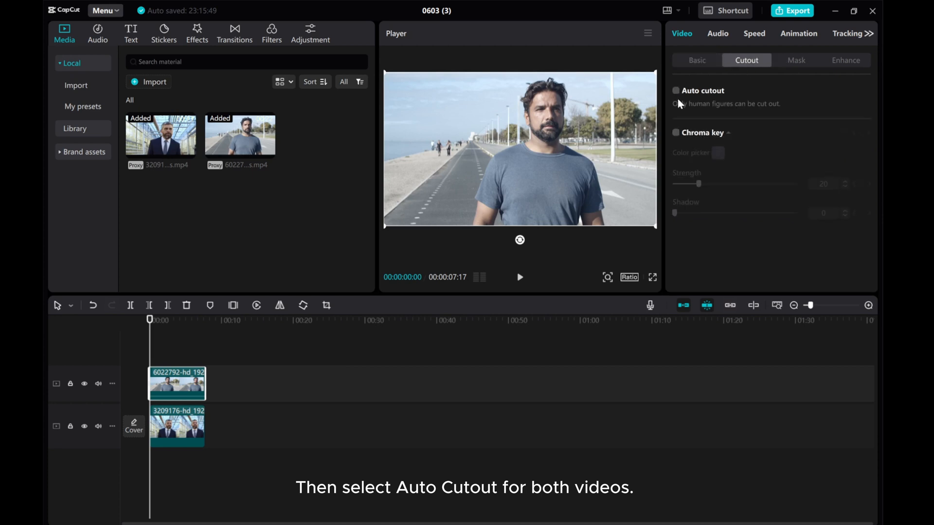
{"action": "left_click", "coordinate": [675, 90]}
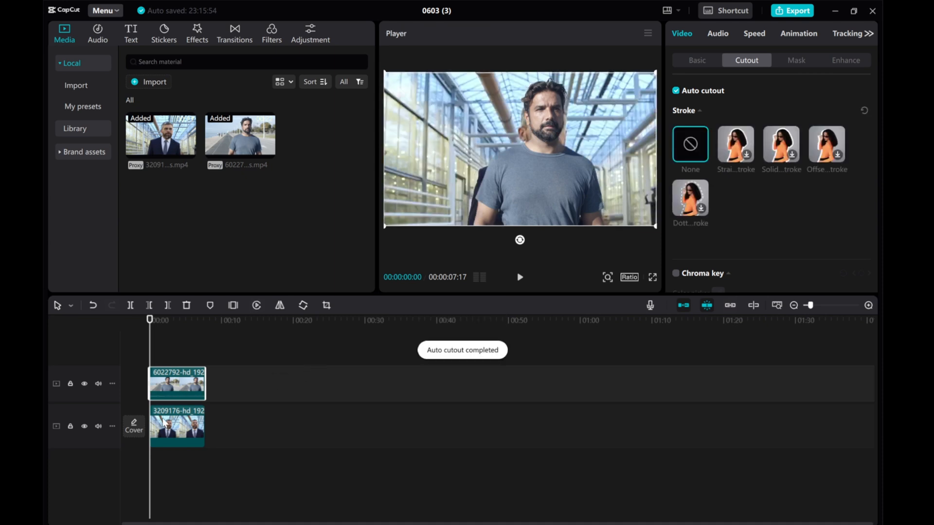
{"action": "left_click", "coordinate": [676, 91]}
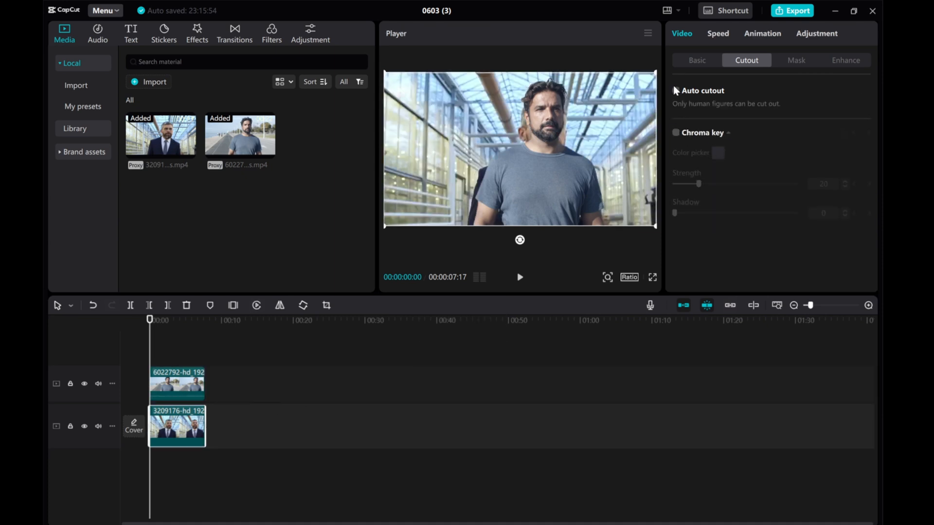
{"action": "left_click", "coordinate": [676, 90]}
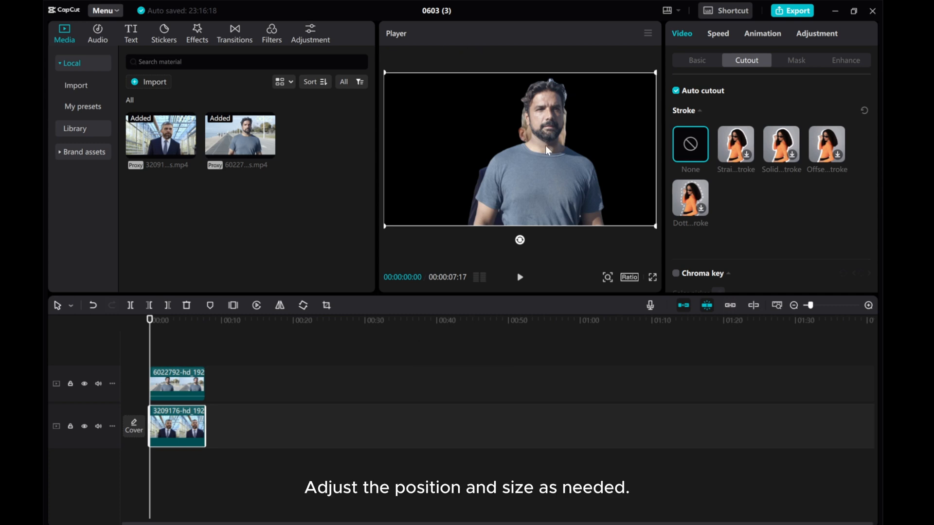
{"action": "mouse_move", "coordinate": [527, 177]}
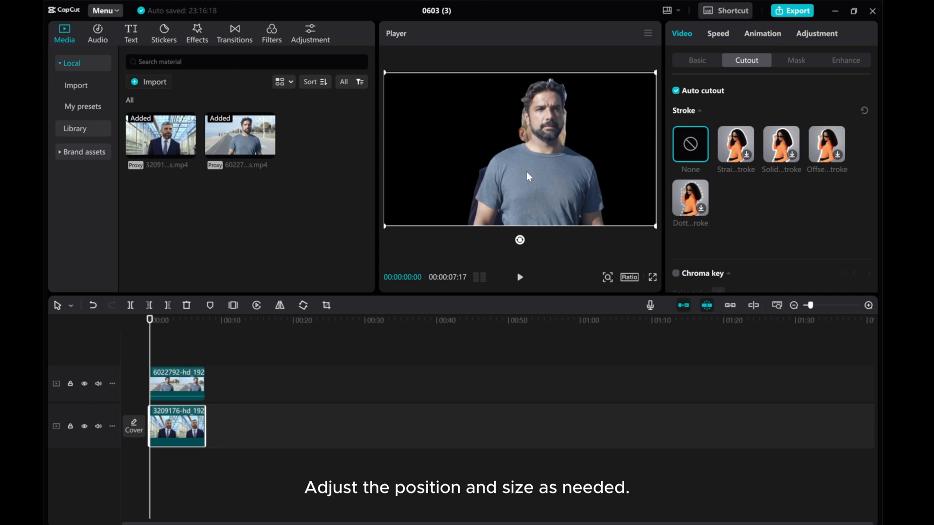
{"action": "mouse_move", "coordinate": [484, 186]}
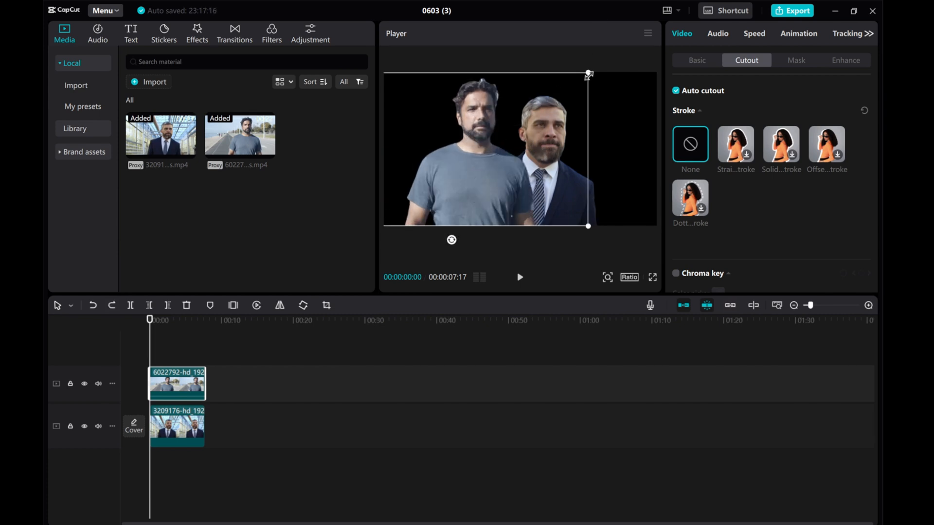
- Resize the t-shirt man's cutout in the Player frame
{"action": "left_click_drag", "start_coordinate": [589, 73], "coordinate": [594, 64]}
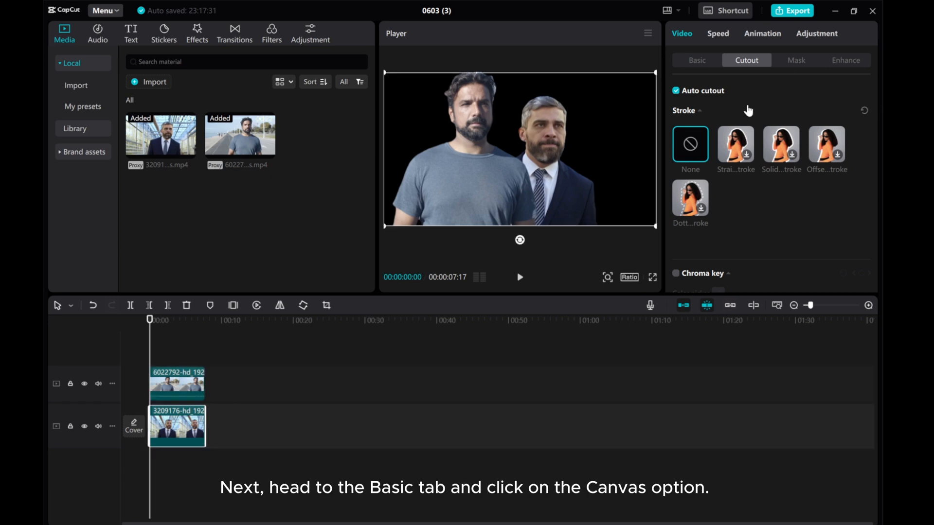
- Enable a solid Color canvas in Basic settings and set it to navy 192136
{"action": "left_click", "coordinate": [696, 60]}
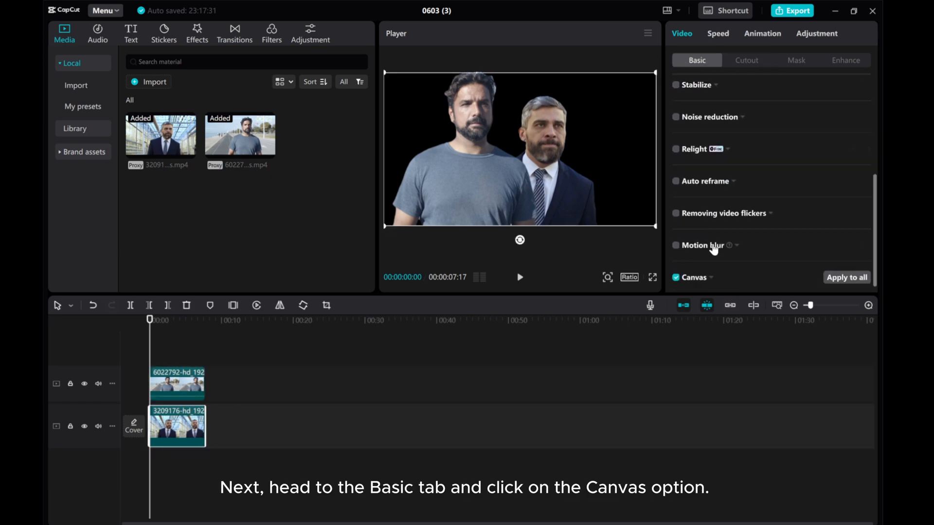
{"action": "left_click", "coordinate": [691, 277]}
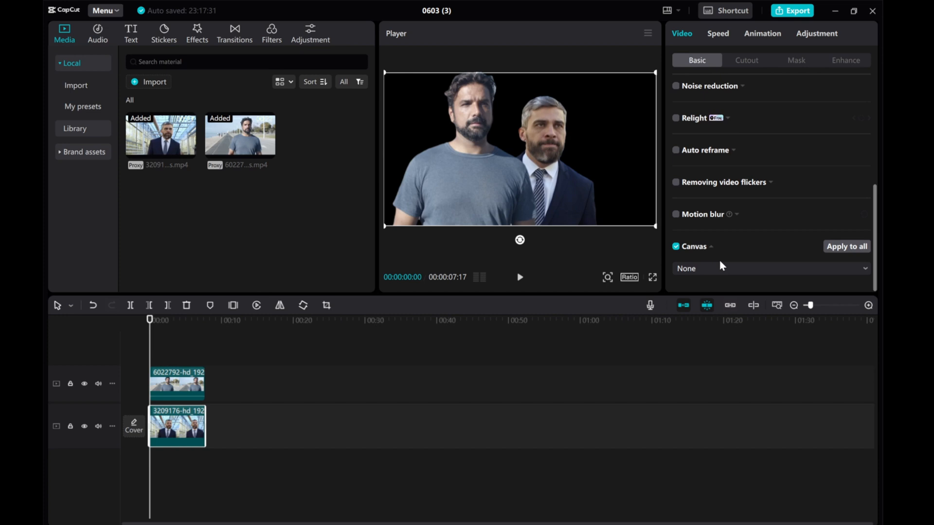
{"action": "left_click", "coordinate": [769, 268]}
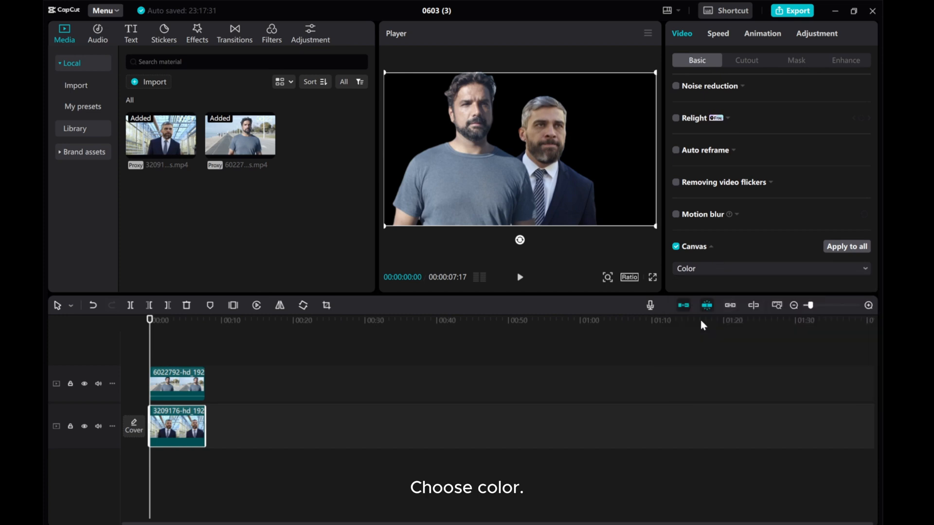
{"action": "left_click", "coordinate": [682, 243]}
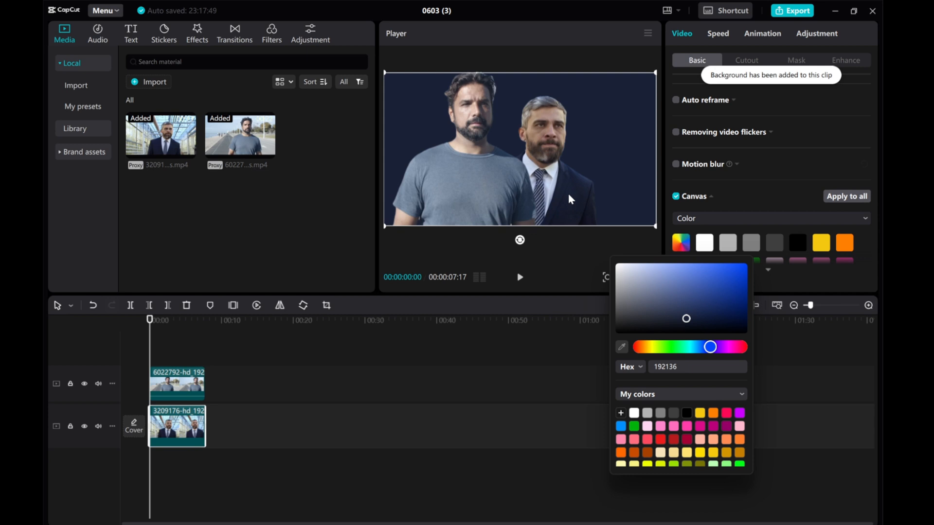
{"action": "mouse_move", "coordinate": [167, 337]}
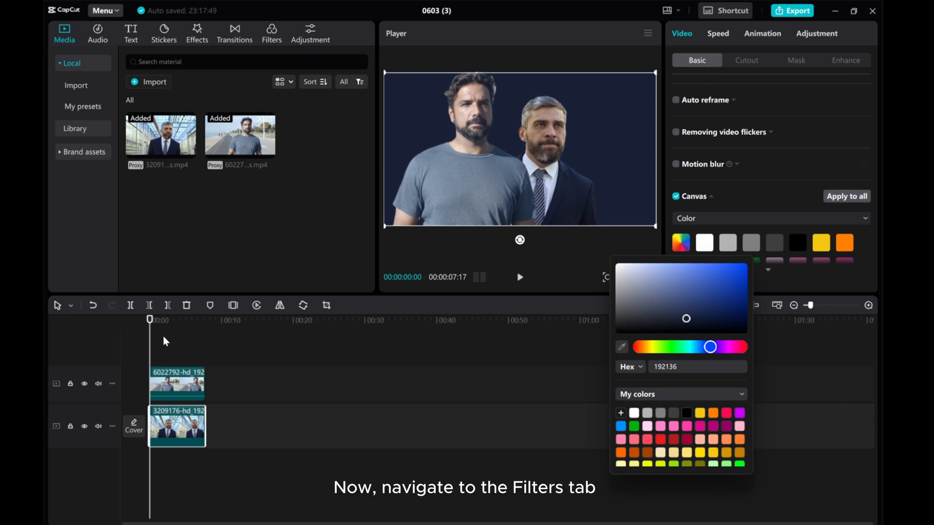
{"action": "left_click", "coordinate": [177, 385]}
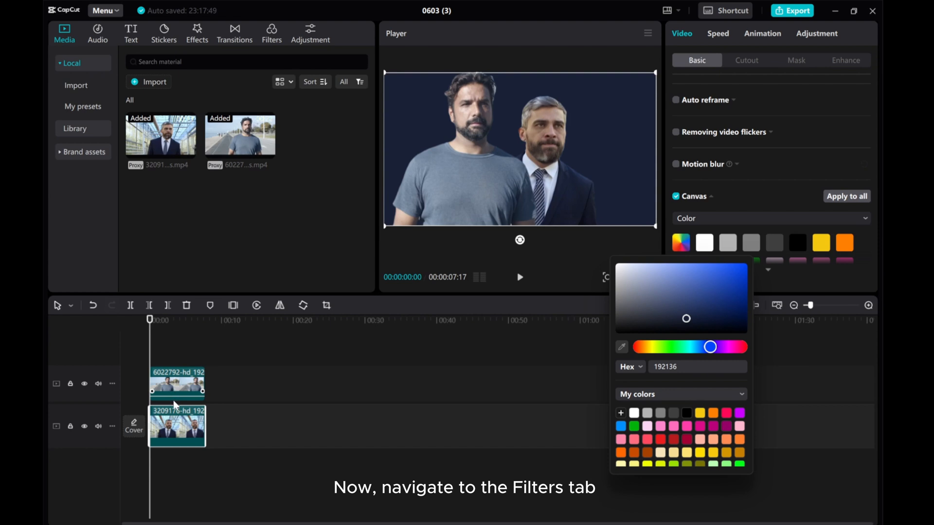
{"action": "left_click", "coordinate": [197, 246]}
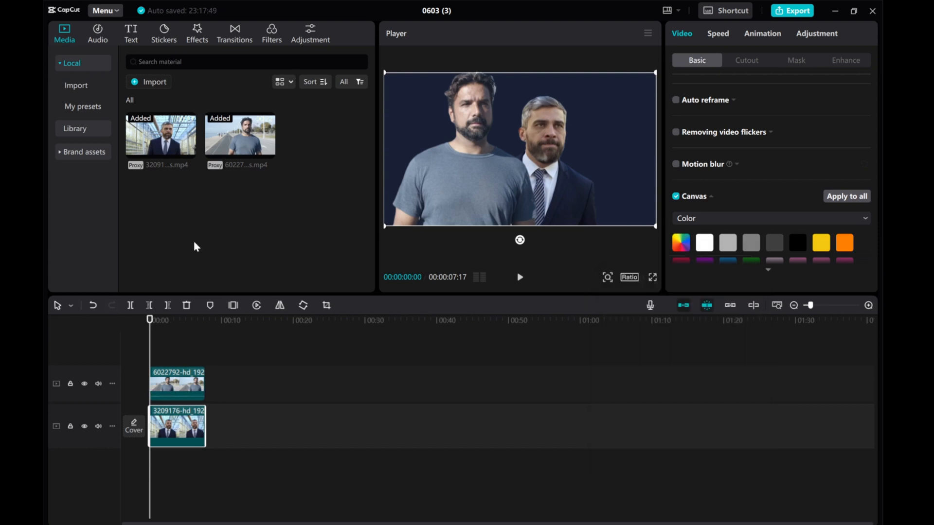
- Browse the Style filter collection in the Filters library
{"action": "left_click", "coordinate": [271, 34]}
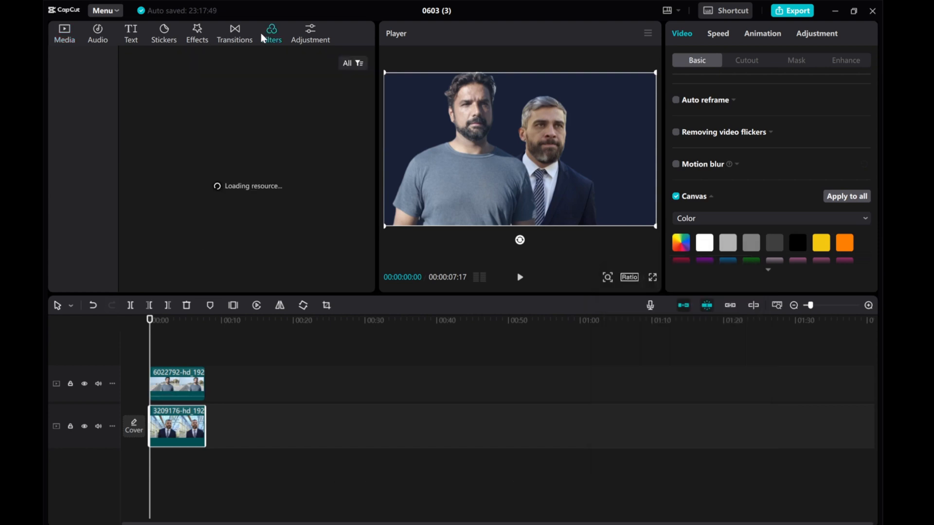
{"action": "left_click", "coordinate": [271, 32]}
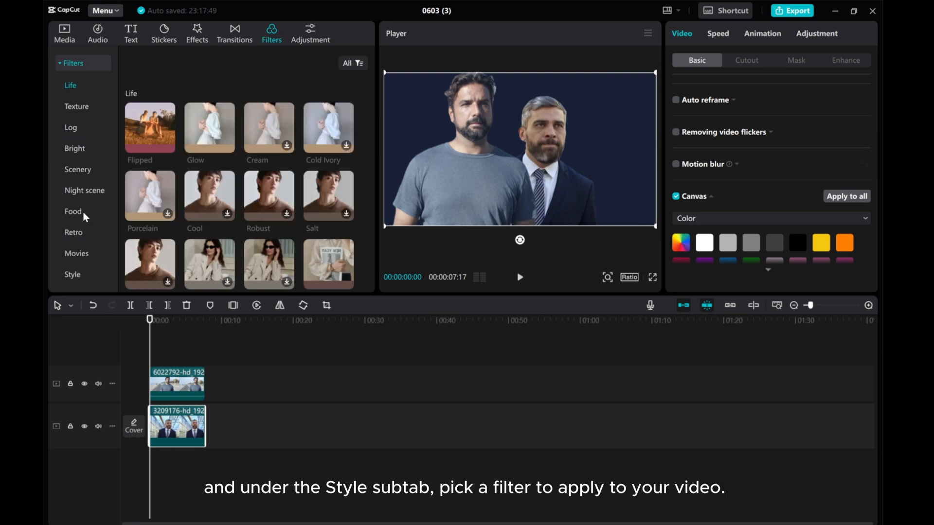
{"action": "left_click", "coordinate": [72, 274]}
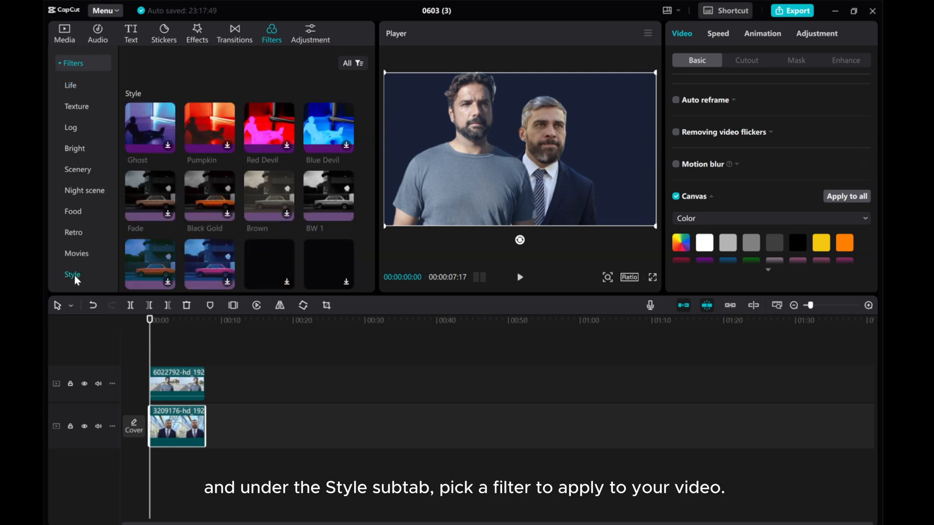
{"action": "scroll", "scroll_direction": "down", "scroll_amount": 3}
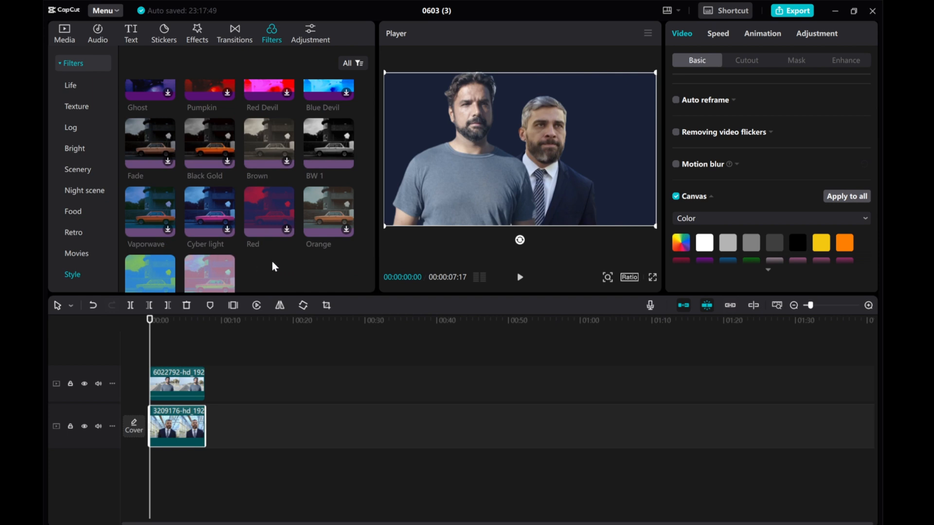
{"action": "mouse_move", "coordinate": [141, 212]}
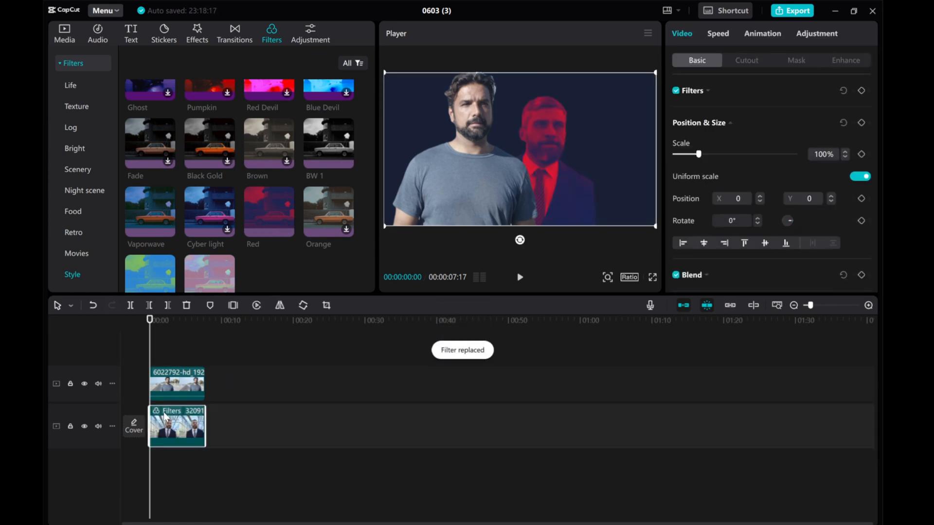
- Select the t-shirt man's top clip and give it an orange-toned Style filter
{"action": "left_click", "coordinate": [177, 384]}
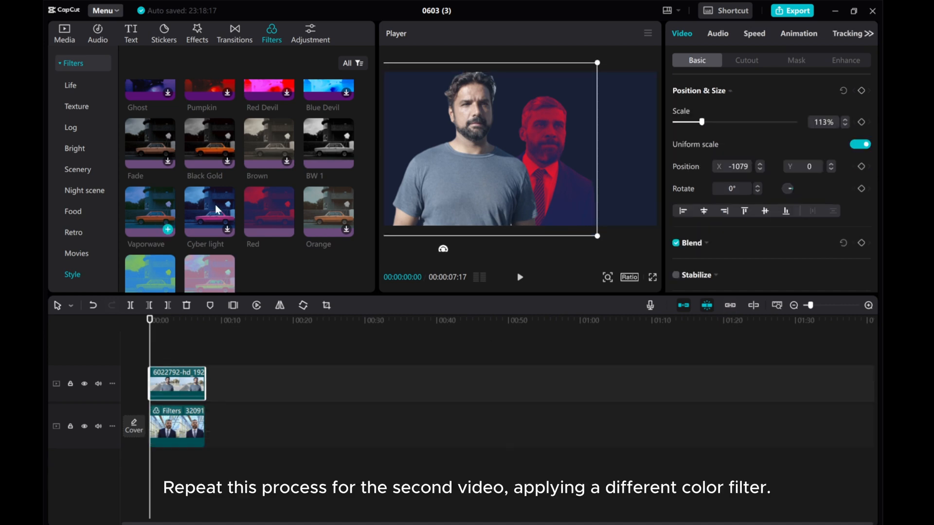
{"action": "left_click", "coordinate": [177, 384]}
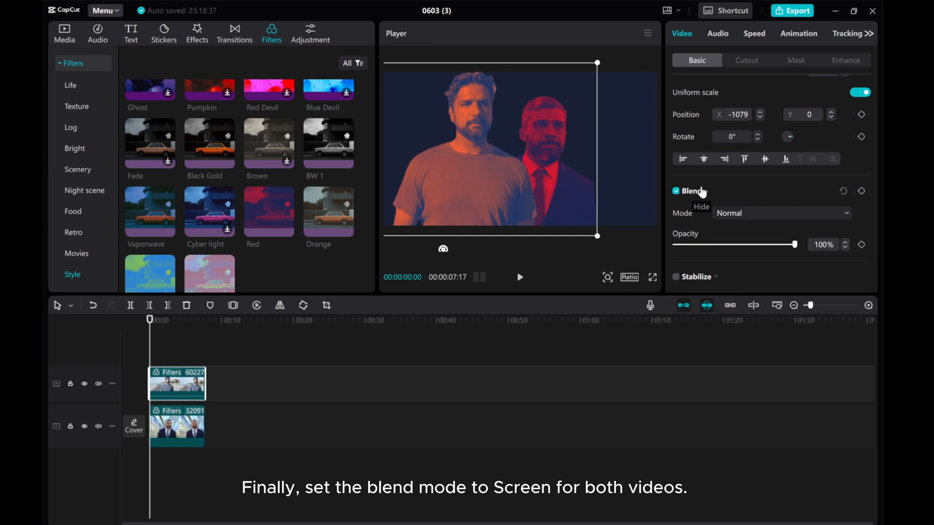
{"action": "mouse_move", "coordinate": [752, 274]}
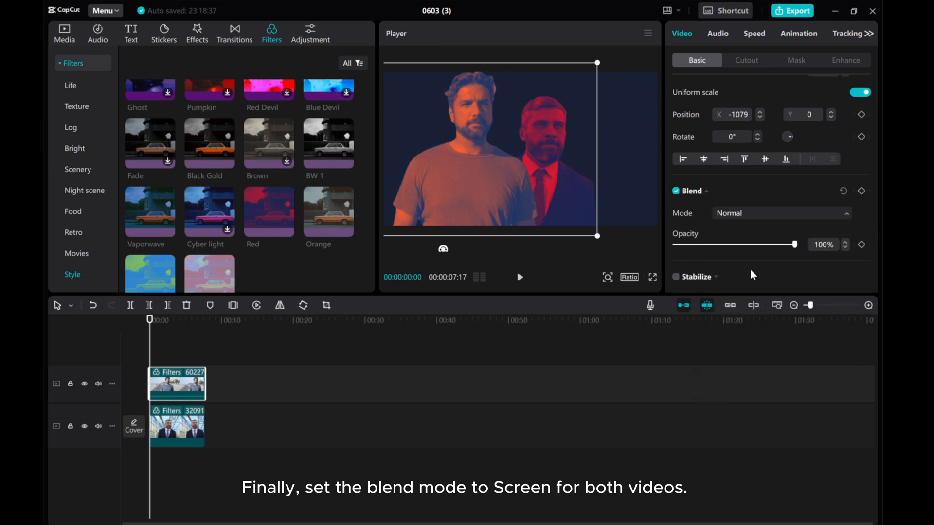
- Set Blend mode to Screen on both clips and play the composition
{"action": "left_click", "coordinate": [780, 212]}
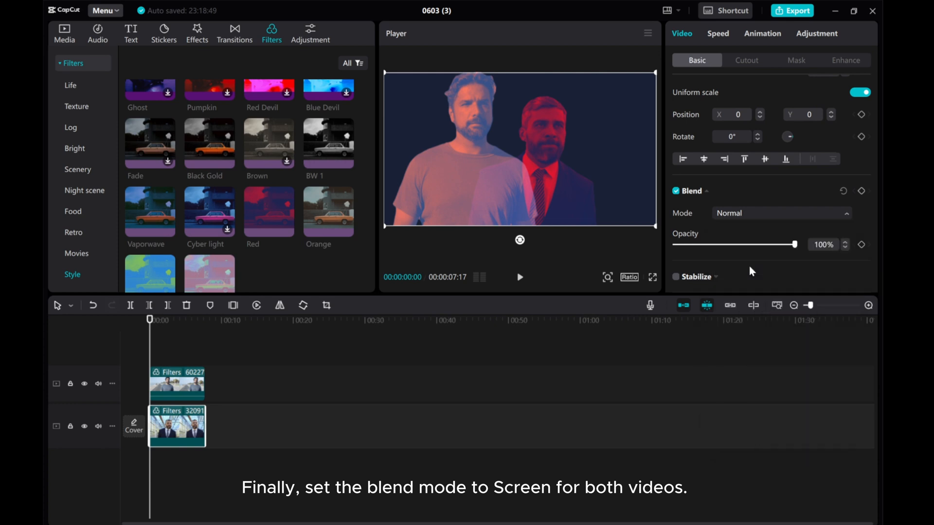
{"action": "left_click", "coordinate": [780, 213]}
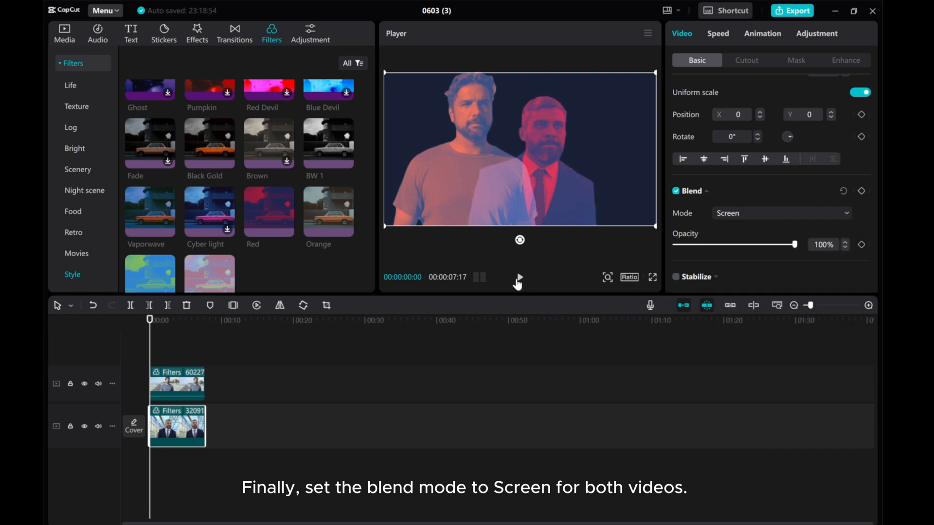
{"action": "left_click", "coordinate": [518, 278]}
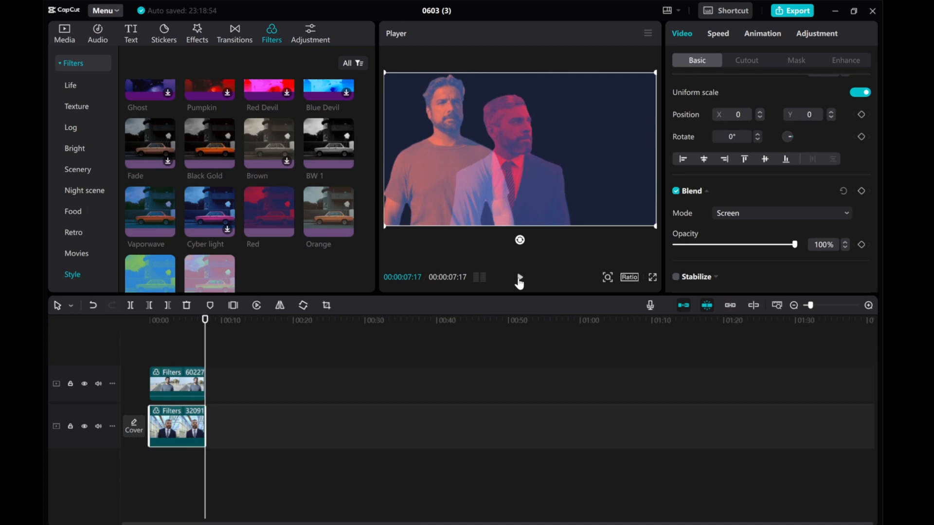
{"action": "left_click", "coordinate": [519, 277]}
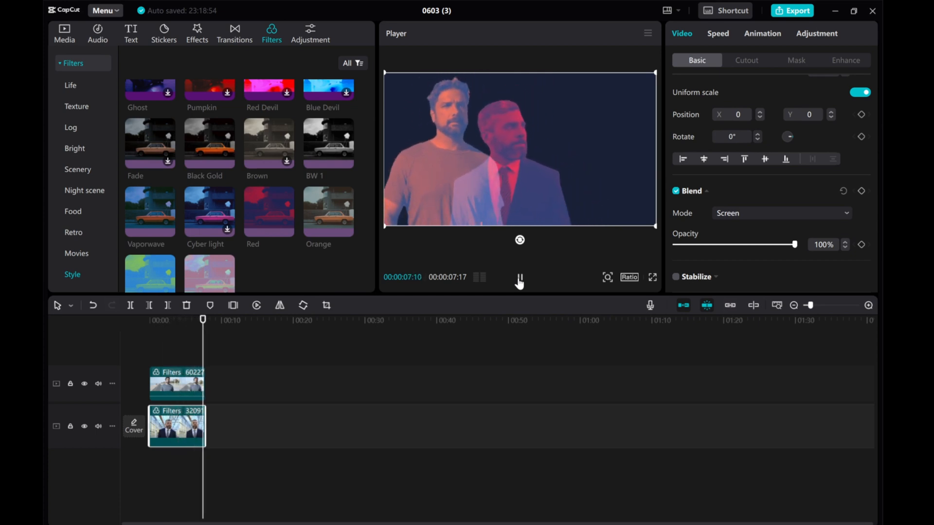
{"action": "left_click", "coordinate": [519, 276]}
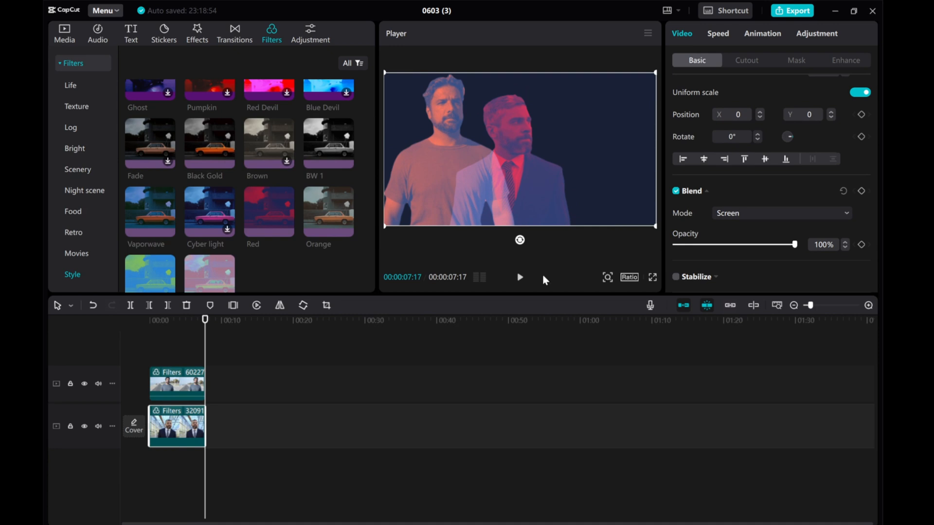